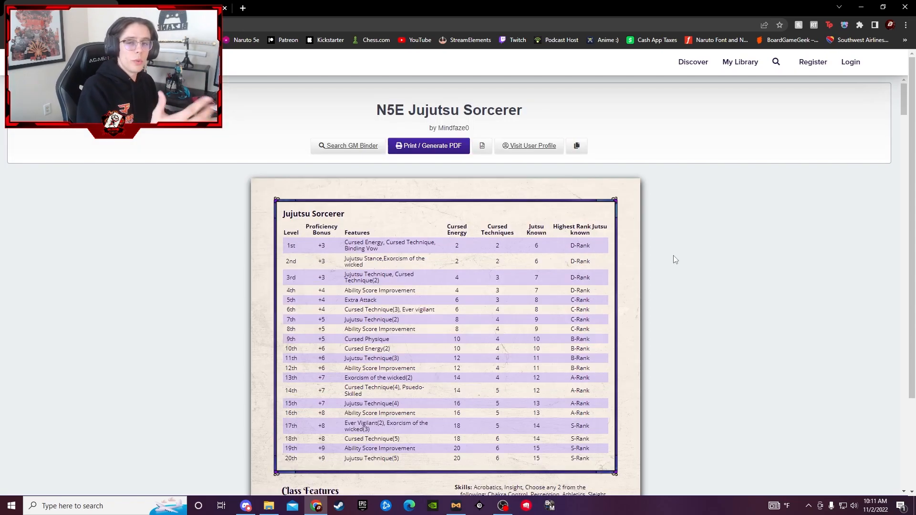
- Read the Jujutsu Sorcerer level table and Class Features, highlighting table rows, down to Genjutsu and Taijutsu casting
{"action": "scroll", "scroll_direction": "down", "scroll_amount": 3}
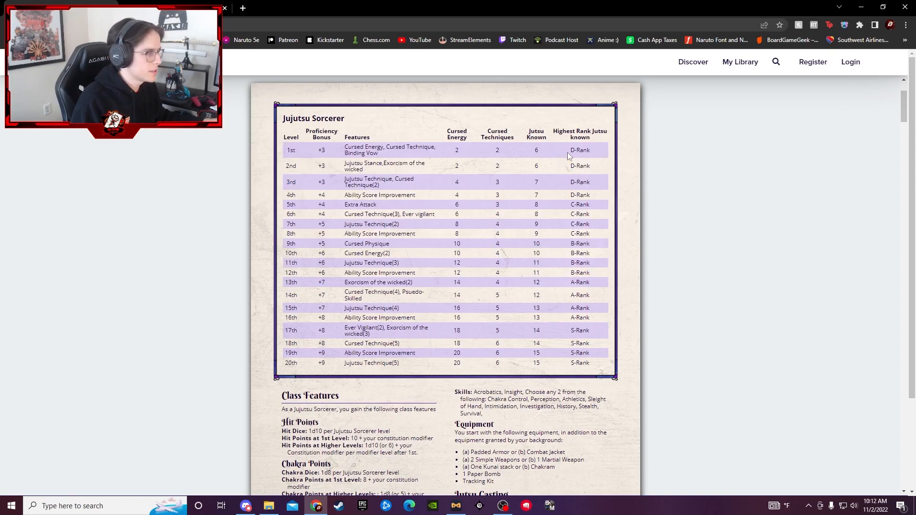
{"action": "left_click_drag", "start_coordinate": [567, 149], "coordinate": [508, 245]}
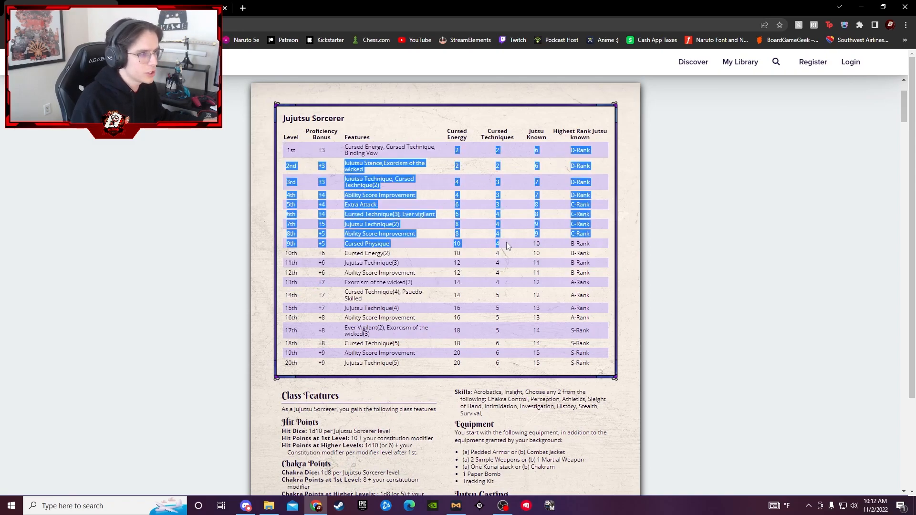
{"action": "scroll", "scroll_direction": "down", "scroll_amount": 3}
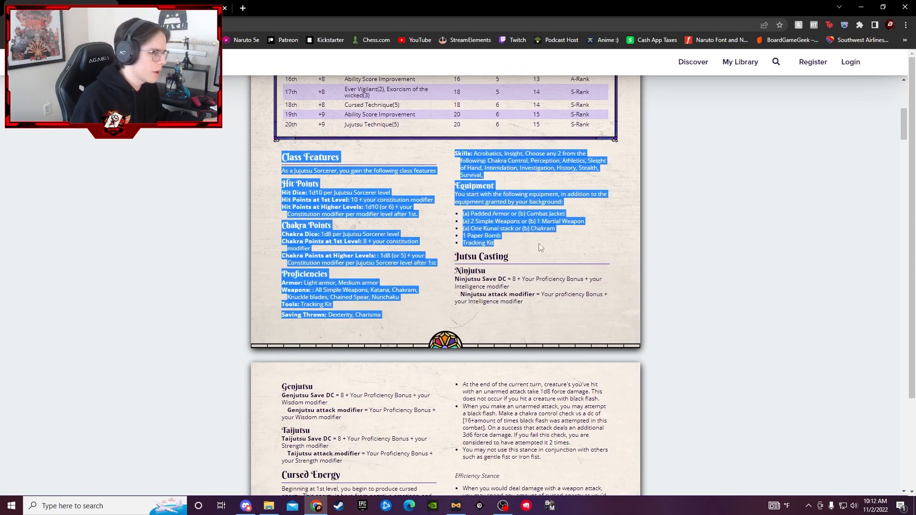
{"action": "scroll", "scroll_direction": "down", "scroll_amount": 3}
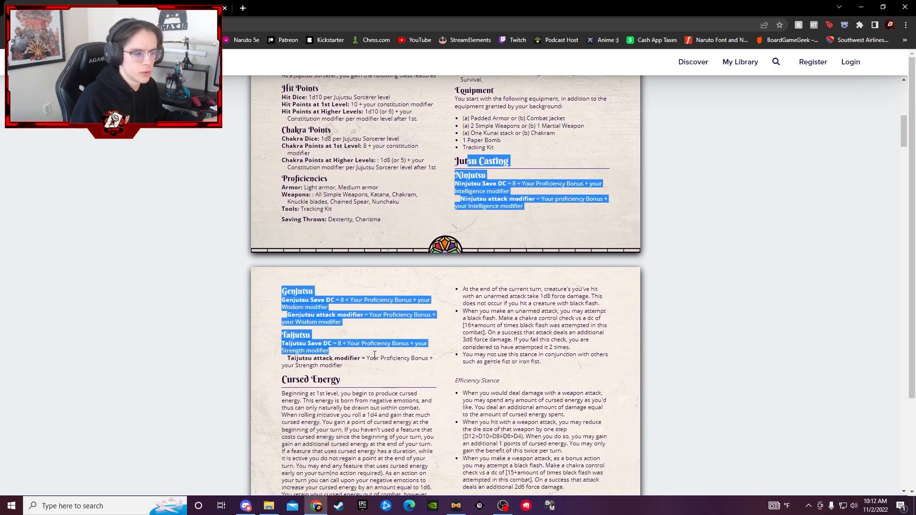
{"action": "left_click", "coordinate": [413, 333]}
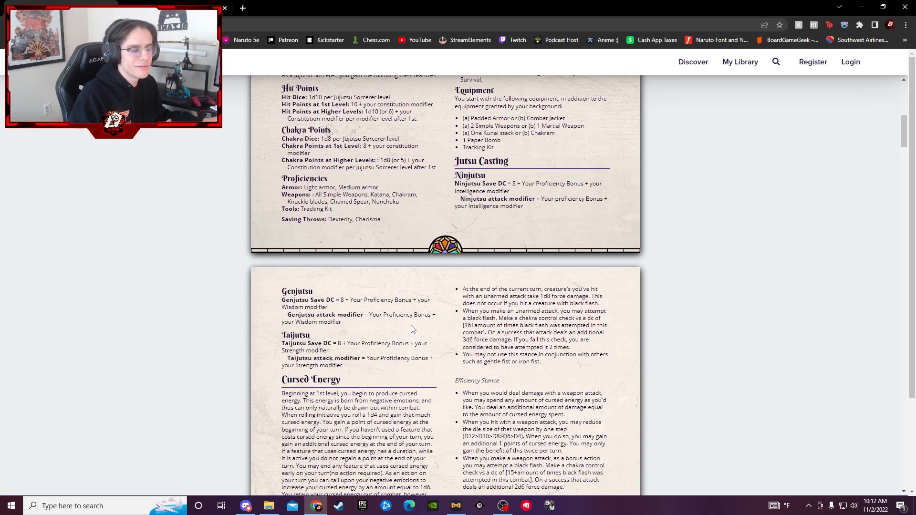
{"action": "scroll", "scroll_direction": "down", "scroll_amount": 3}
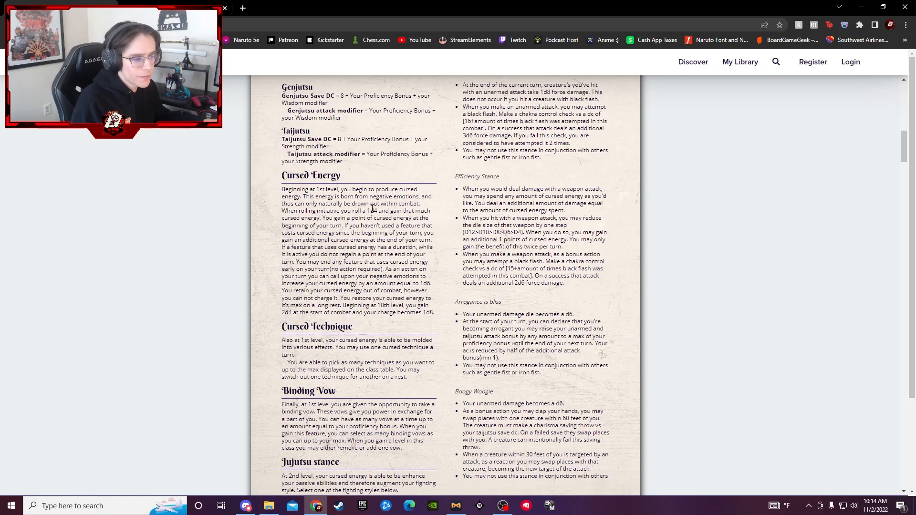
- Read through Cursed Technique and the highlighted Binding Vow paragraph, then the Jujutsu stance options
{"action": "left_click_drag", "start_coordinate": [282, 188], "coordinate": [431, 312]}
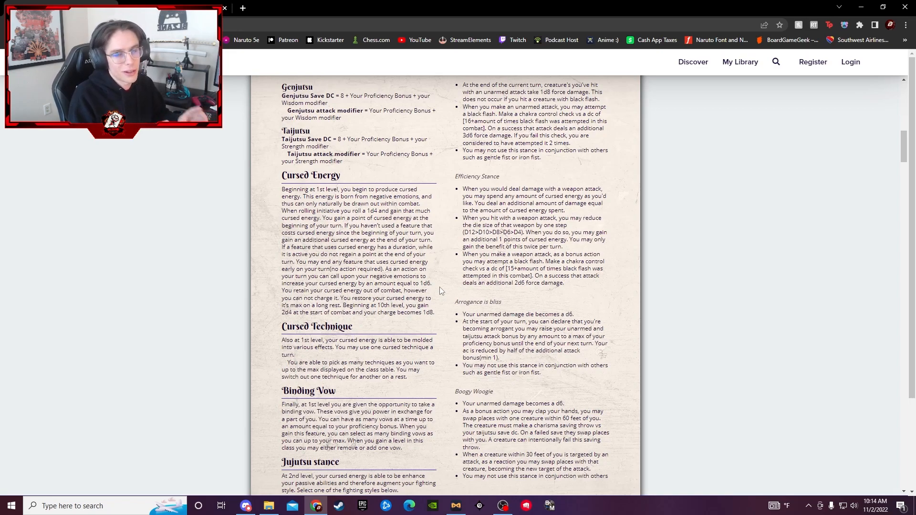
{"action": "scroll", "scroll_direction": "down", "scroll_amount": 3}
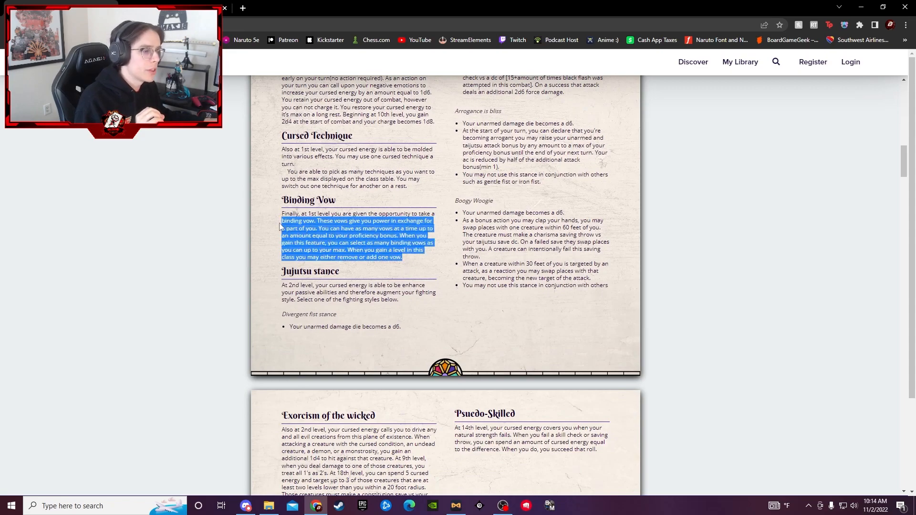
{"action": "left_click", "coordinate": [418, 216]}
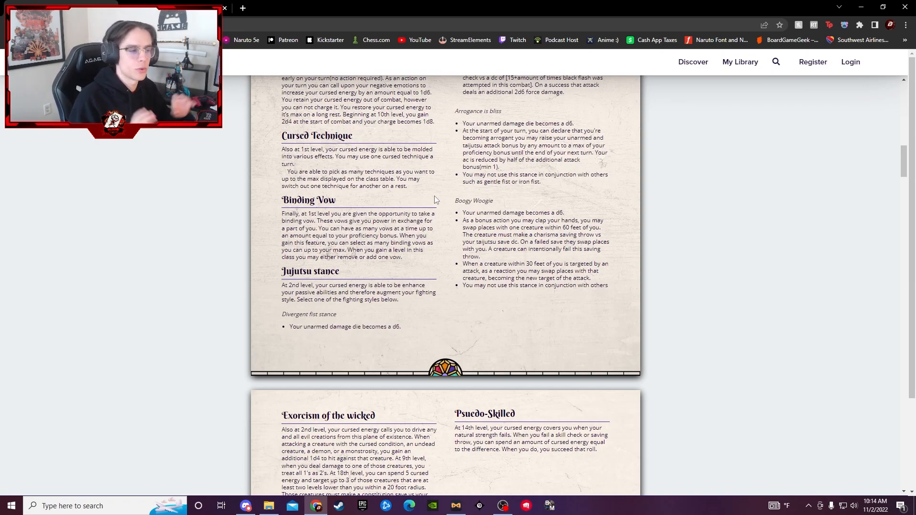
{"action": "scroll", "scroll_direction": "up", "scroll_amount": 3}
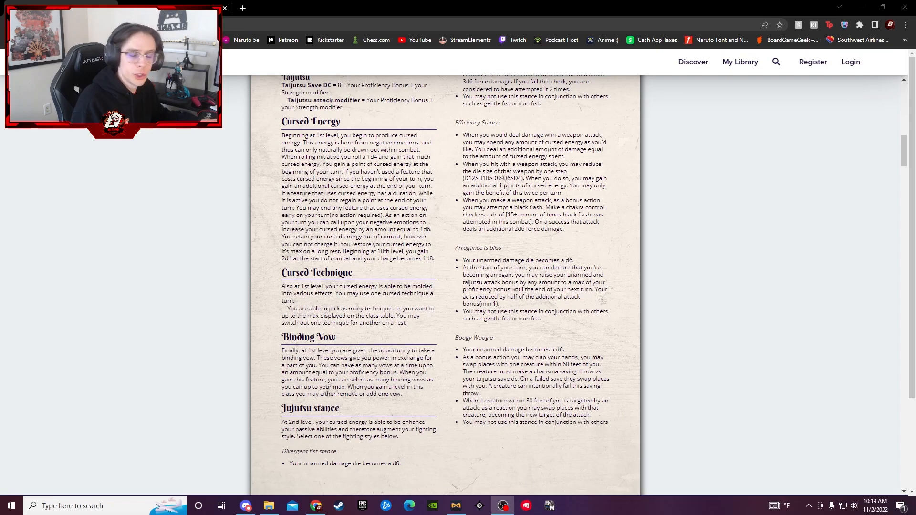
{"action": "mouse_move", "coordinate": [522, 397]}
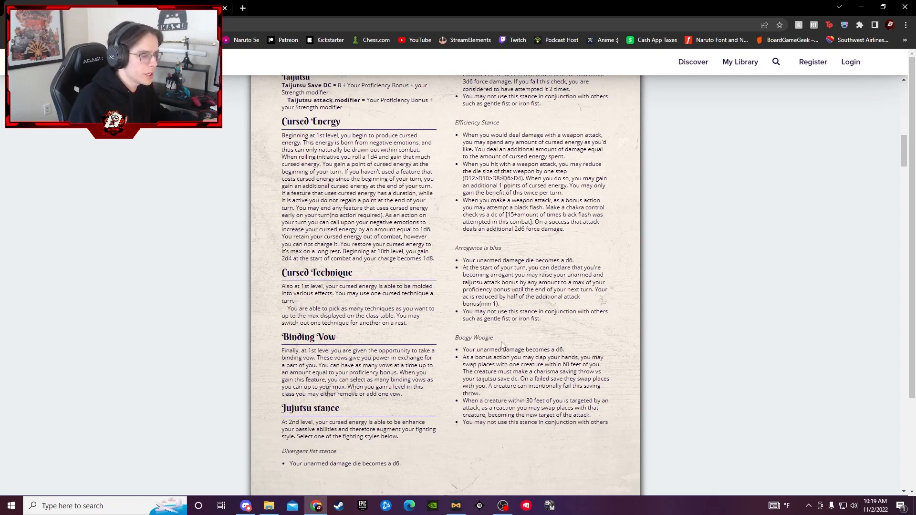
{"action": "mouse_move", "coordinate": [629, 370]}
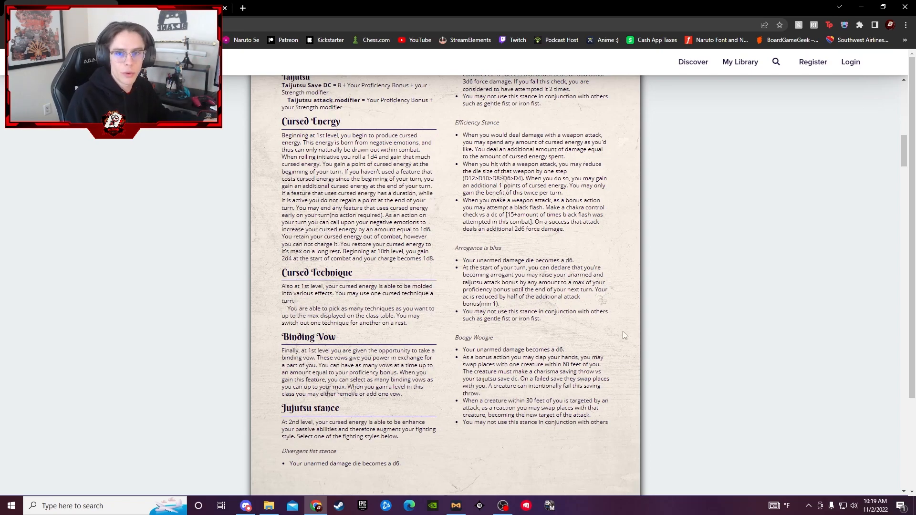
- Scroll to the page with Exorcism of the Wicked, Jujutsu Technique, Extra Attack and Pseudo-Skilled
{"action": "scroll", "scroll_direction": "down", "scroll_amount": 3}
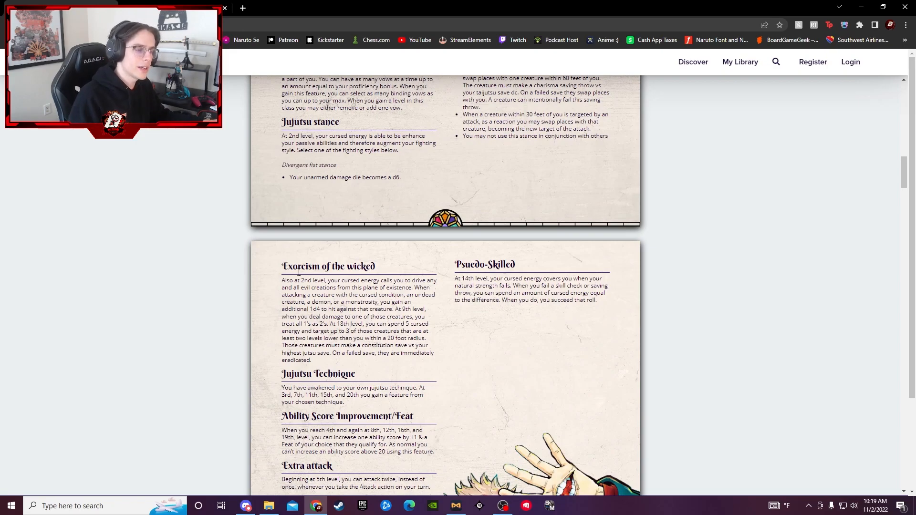
{"action": "mouse_move", "coordinate": [457, 328]}
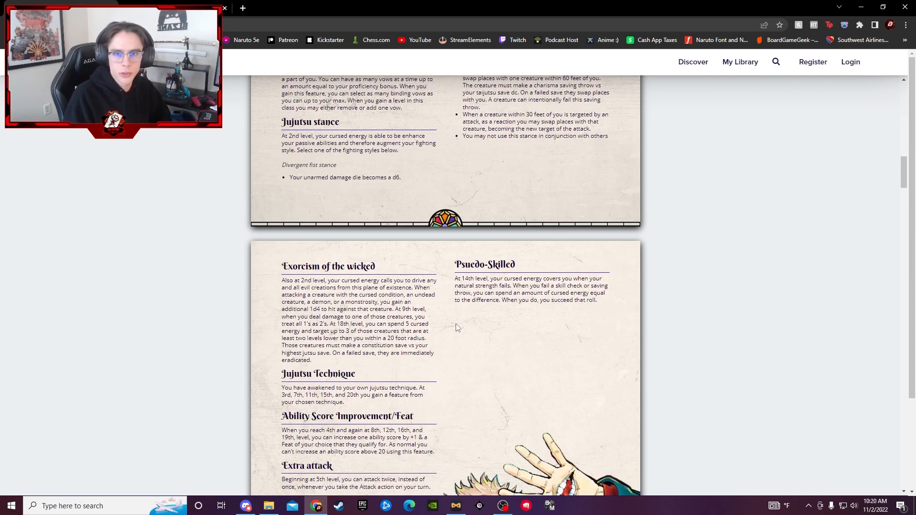
- Read the level features, highlighting Ability Score Improvement/Feat, down to Ever Vigilant and Cursed Physique
{"action": "scroll", "scroll_direction": "down", "scroll_amount": 3}
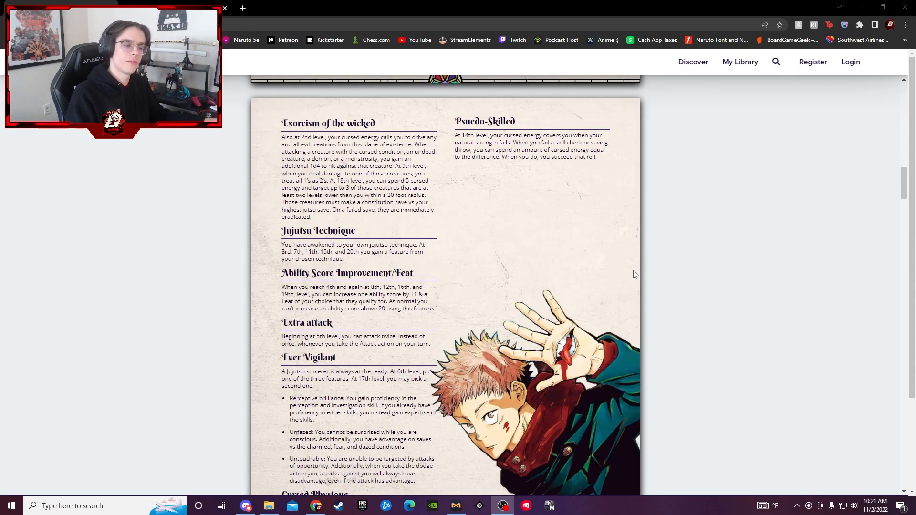
{"action": "left_click_drag", "start_coordinate": [281, 230], "coordinate": [343, 258]}
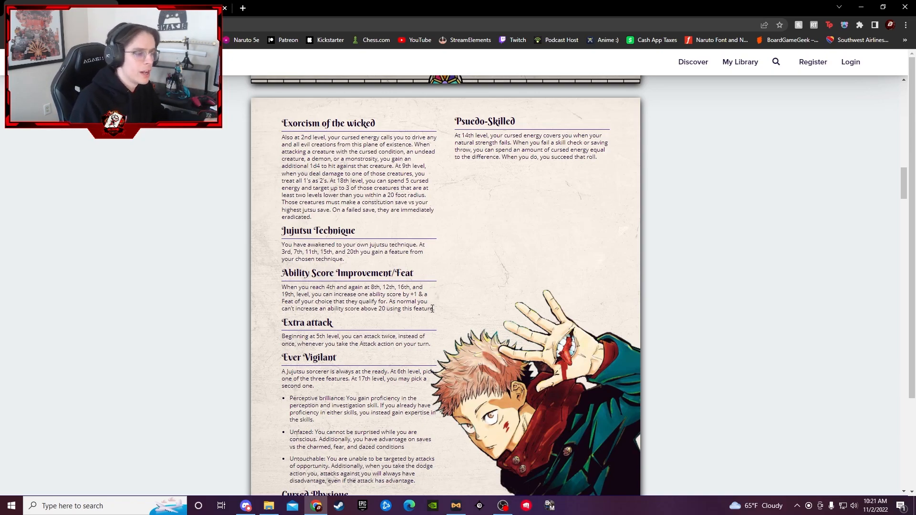
{"action": "left_click_drag", "start_coordinate": [282, 273], "coordinate": [433, 309]}
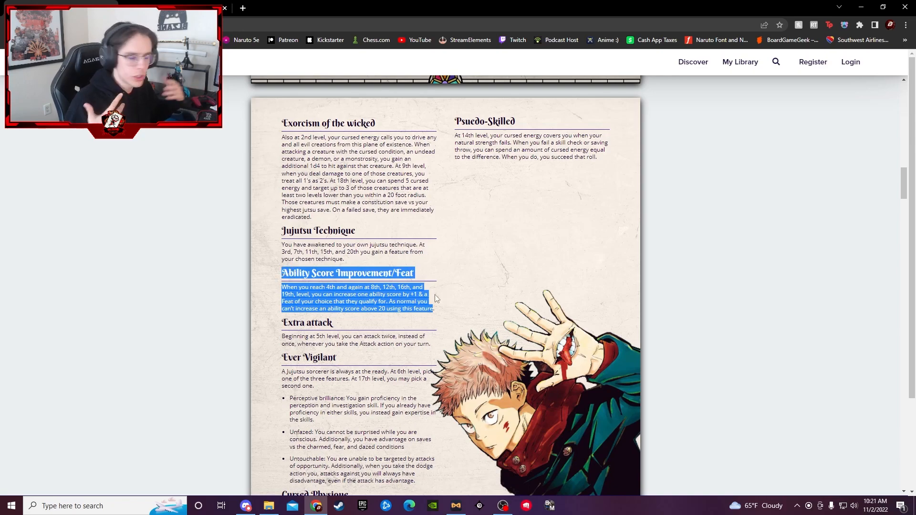
{"action": "left_click", "coordinate": [375, 302]}
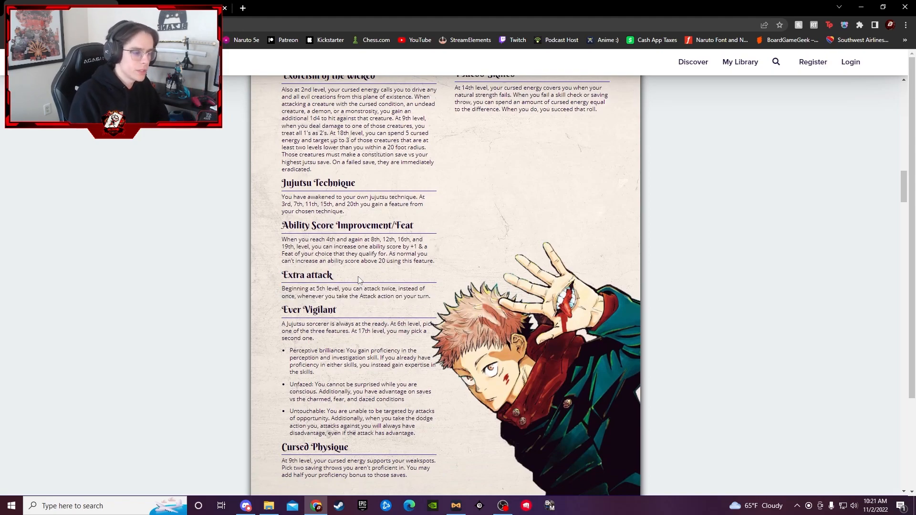
{"action": "scroll", "scroll_direction": "down", "scroll_amount": 3}
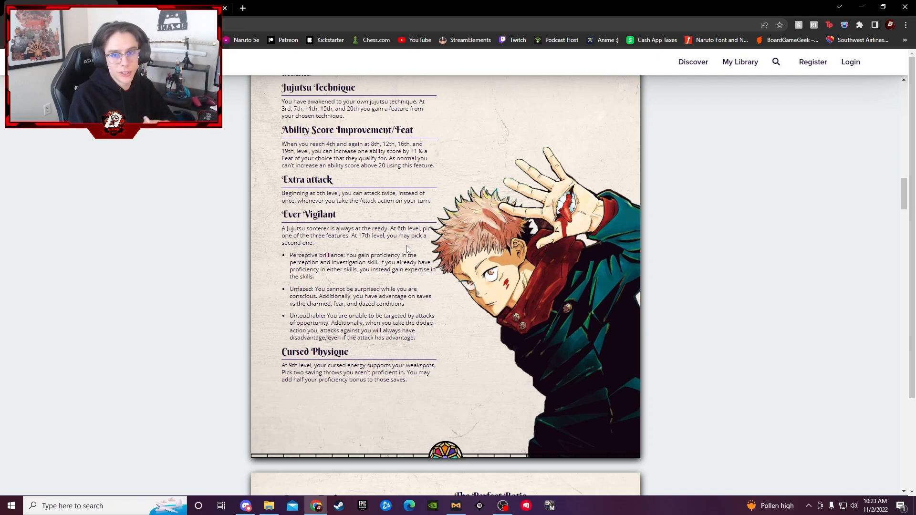
- Highlight the Cursed Physique description while reading it, then clear the highlight
{"action": "left_click_drag", "start_coordinate": [320, 372], "coordinate": [405, 379]}
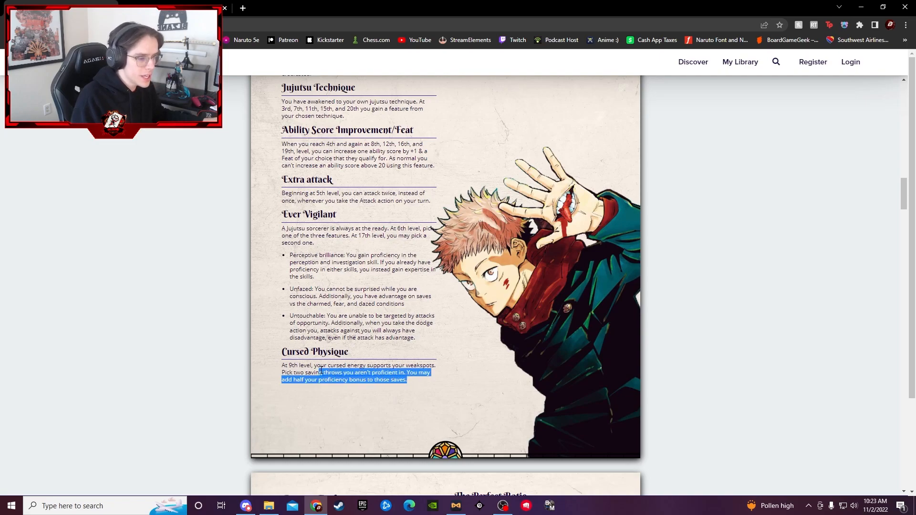
{"action": "left_click", "coordinate": [421, 384]}
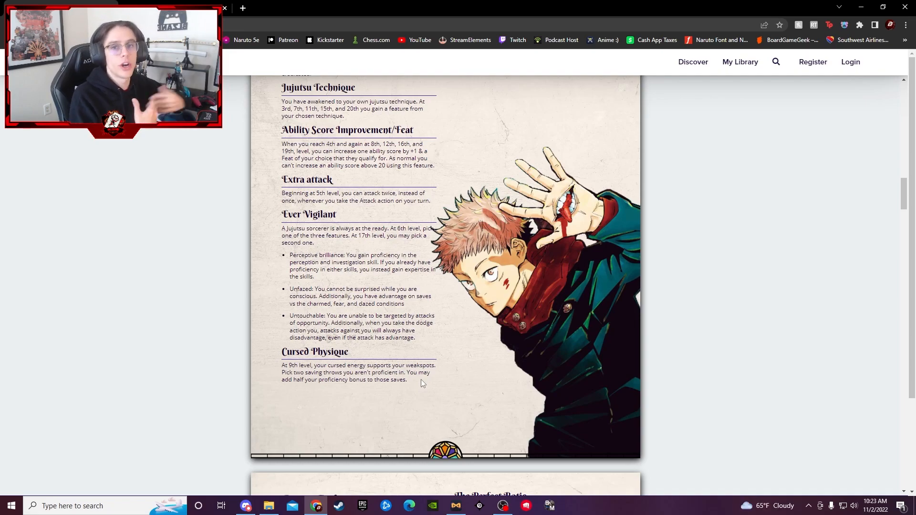
{"action": "mouse_move", "coordinate": [420, 389]}
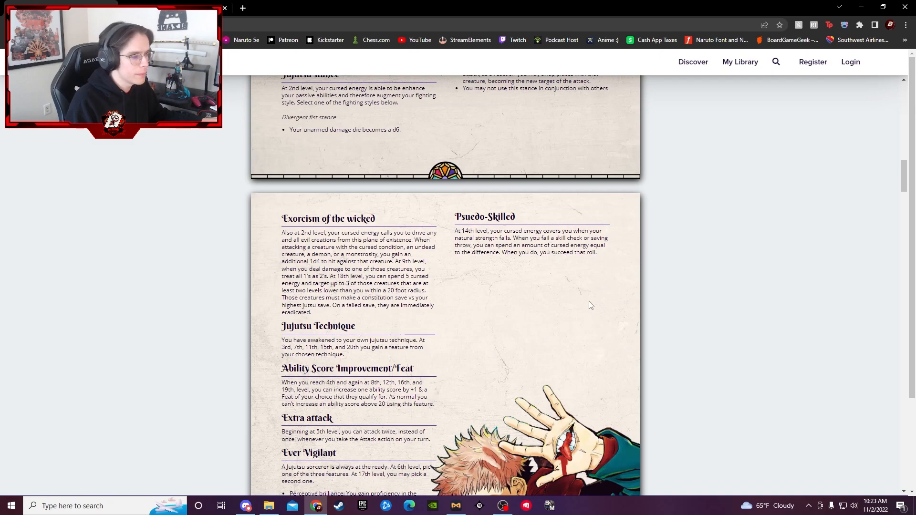
- Read the highlighted Pseudo-Skilled paragraph, then scroll to the Ratio Technique page with The Perfect Ratio
{"action": "left_click_drag", "start_coordinate": [462, 229], "coordinate": [596, 252]}
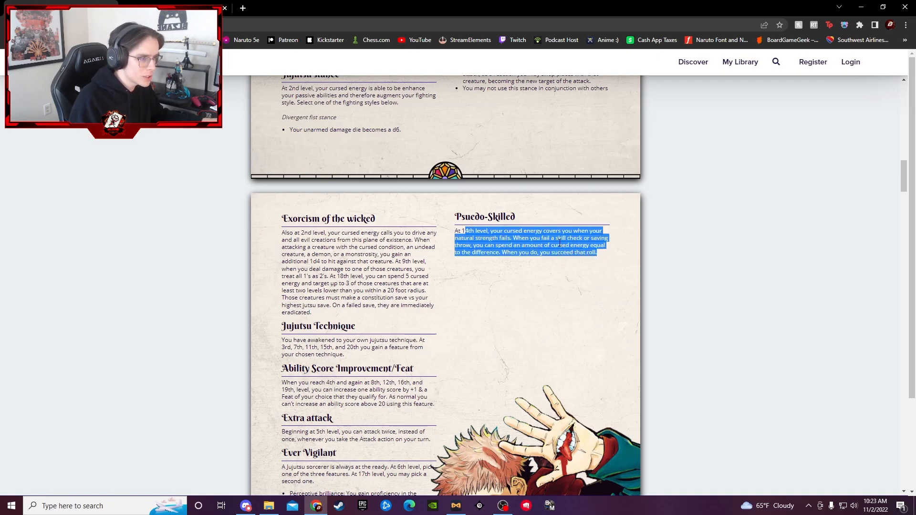
{"action": "left_click", "coordinate": [614, 260]}
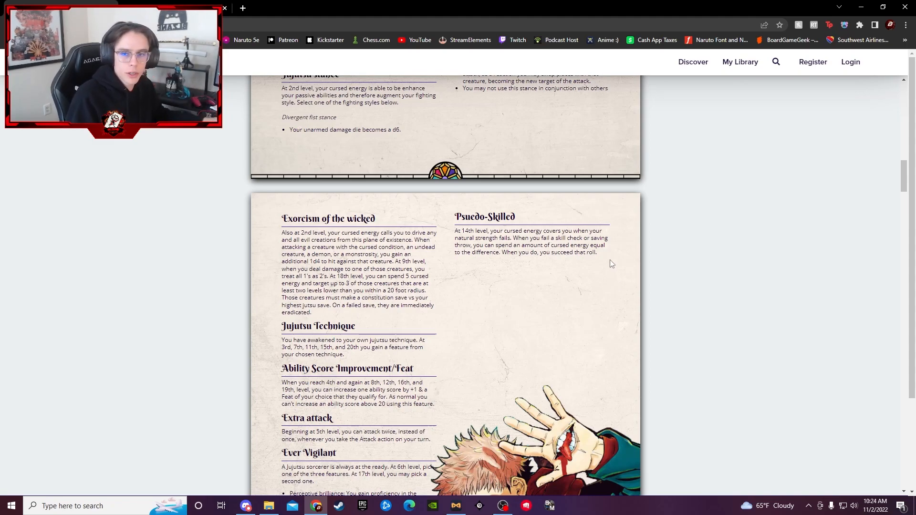
{"action": "scroll", "scroll_direction": "down", "scroll_amount": 3}
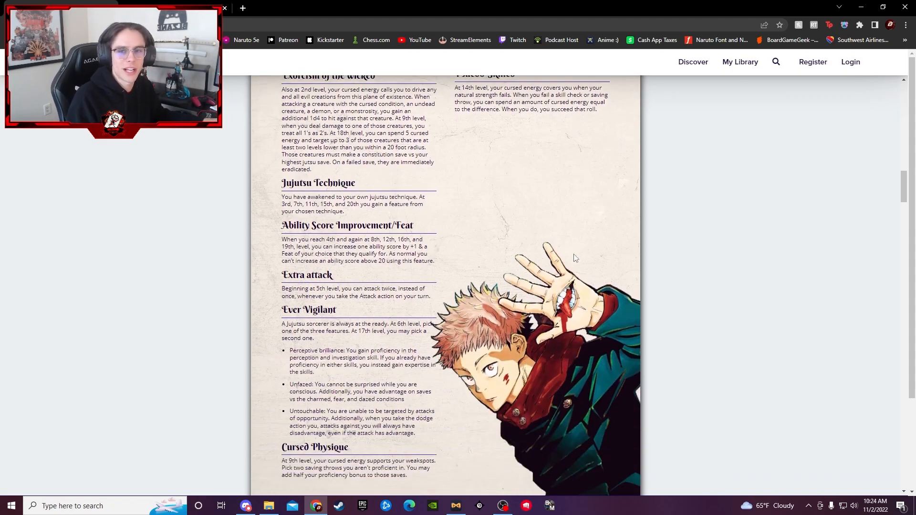
{"action": "scroll", "scroll_direction": "down", "scroll_amount": 3}
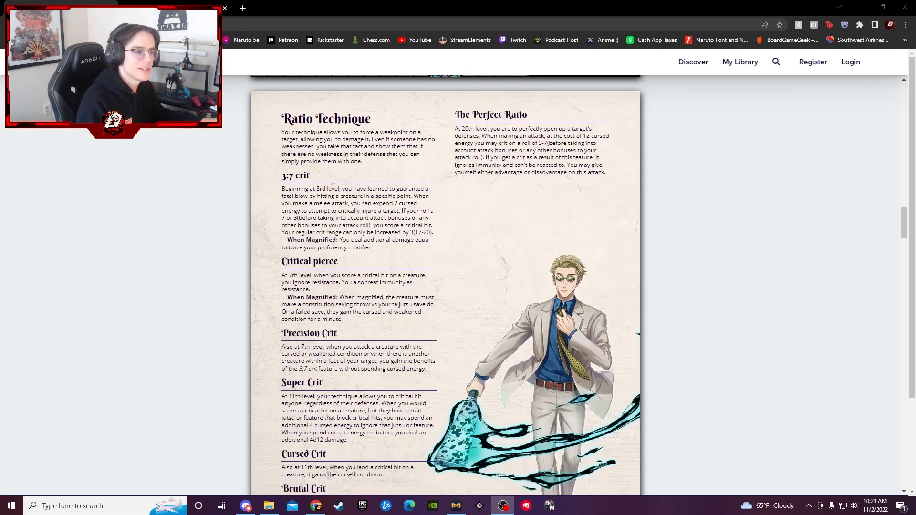
{"action": "mouse_move", "coordinate": [606, 162]}
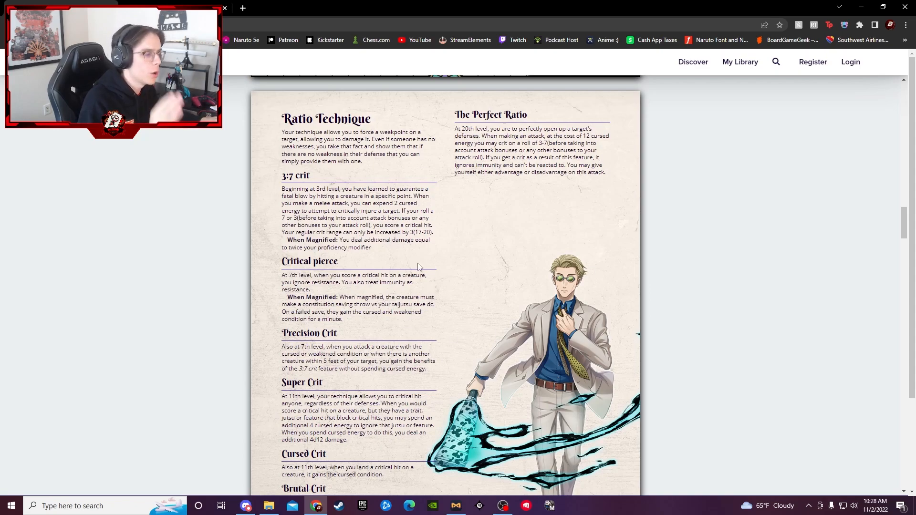
{"action": "mouse_move", "coordinate": [508, 265]}
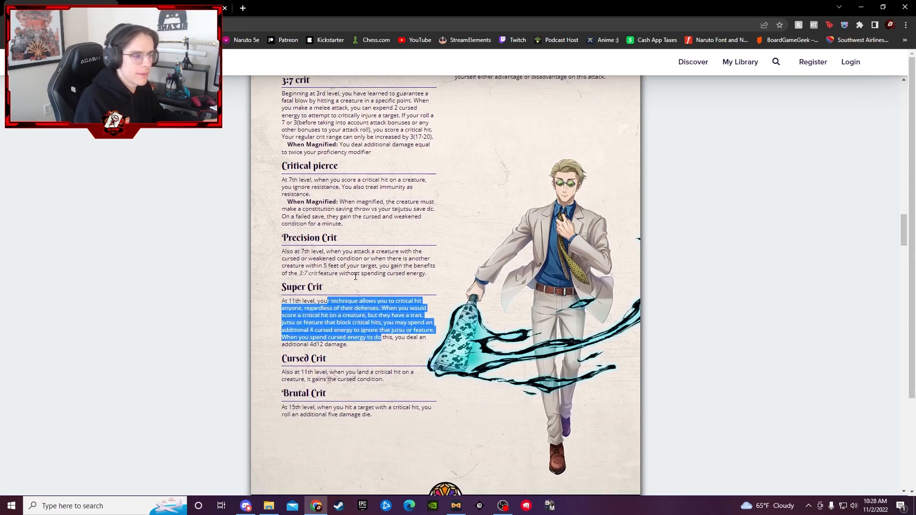
- Read Ratio Technique's crit features and reach the Limitless page with Blue, Red, Hollow Purple
{"action": "scroll", "scroll_direction": "up", "scroll_amount": 3}
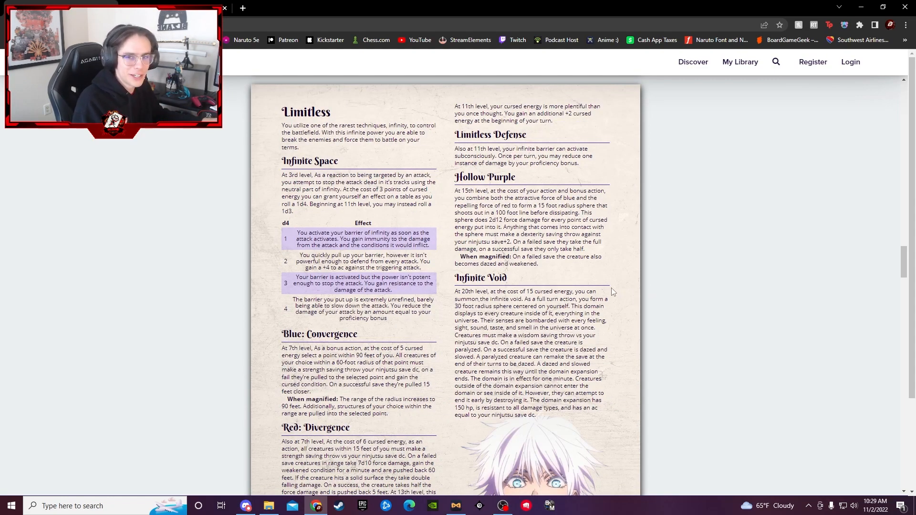
- Scroll to Heavenly Restriction: Heavenly Pact, Deadly Style, Evasive Maneuvers, Heavenly Body
{"action": "scroll", "scroll_direction": "down", "scroll_amount": 3}
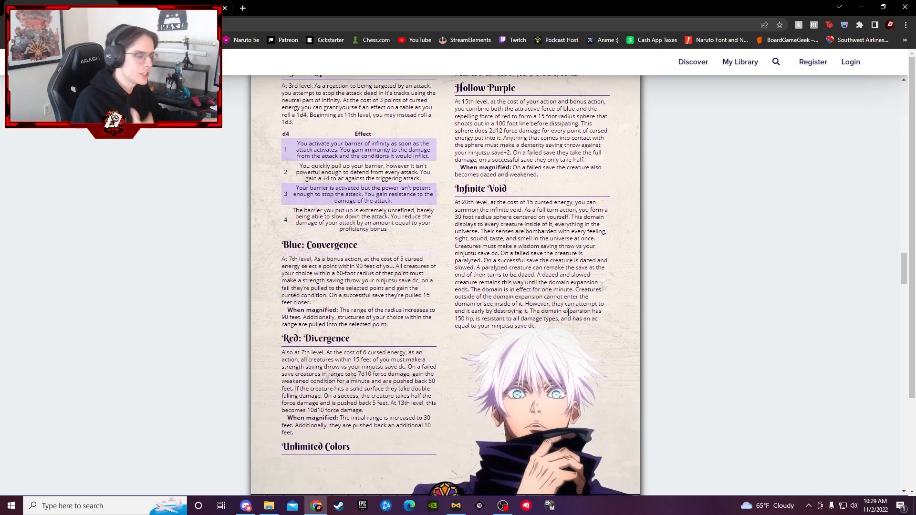
{"action": "scroll", "scroll_direction": "down", "scroll_amount": 3}
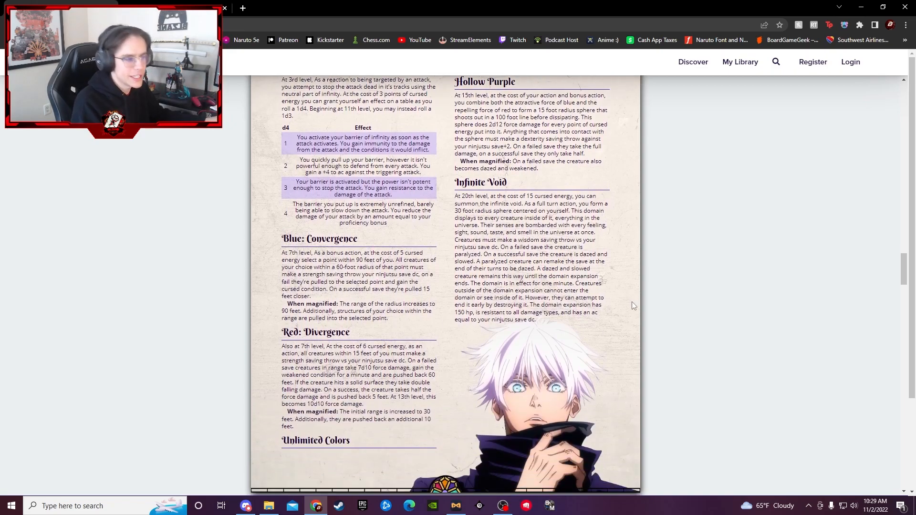
{"action": "scroll", "scroll_direction": "up", "scroll_amount": 3}
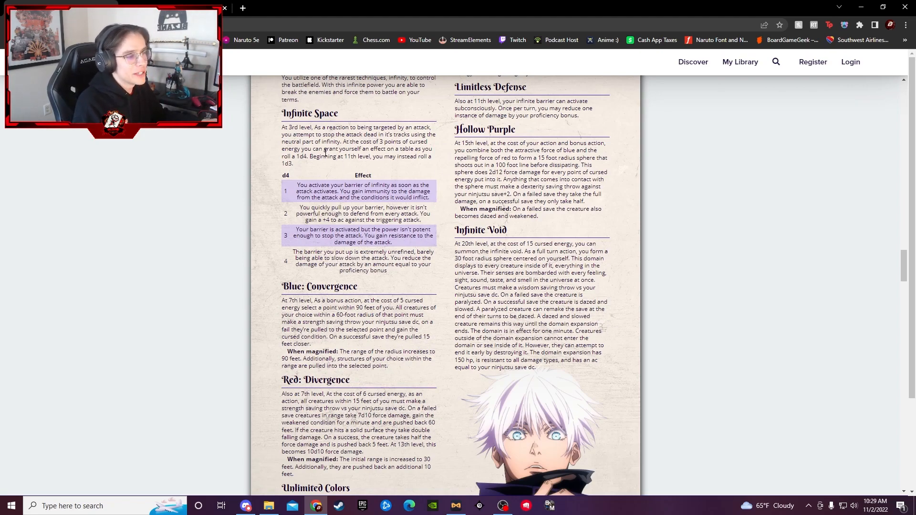
{"action": "left_click_drag", "start_coordinate": [281, 128], "coordinate": [293, 164]}
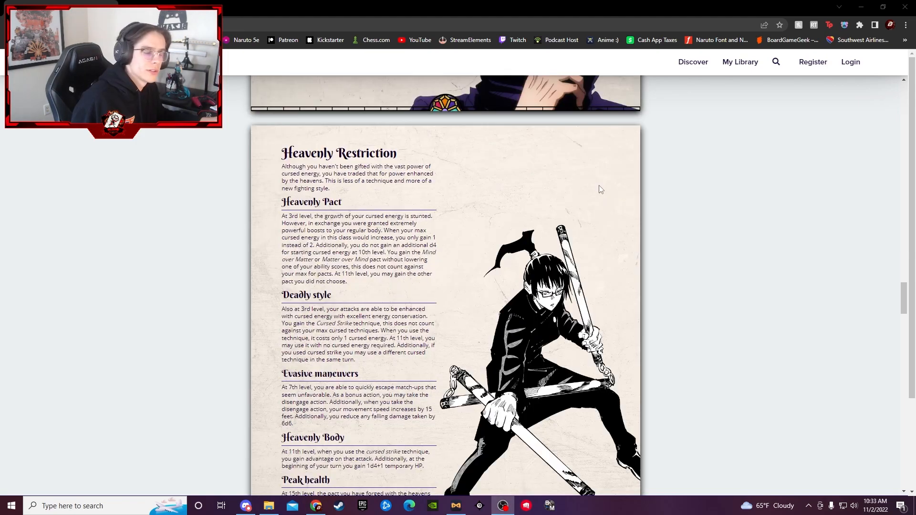
{"action": "mouse_move", "coordinate": [540, 204]}
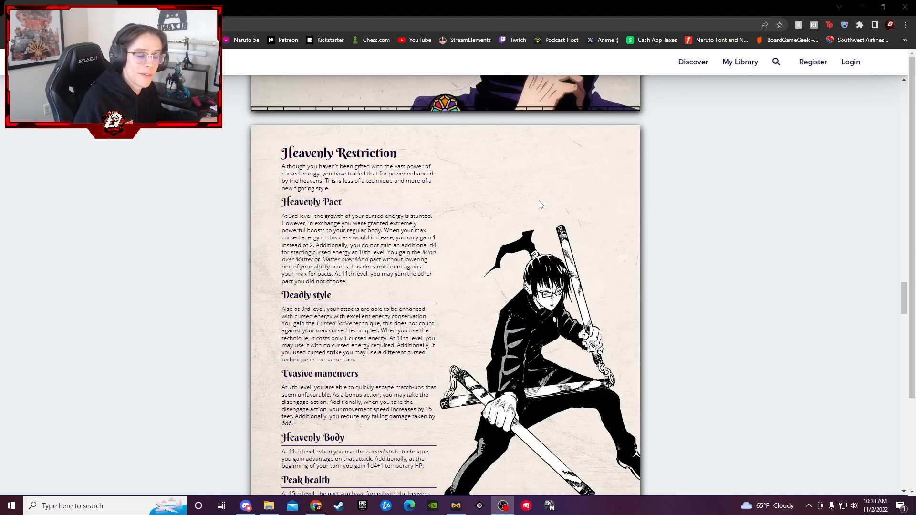
- Scroll to the Cursed Speech page: Influential Presence, Words of Power, Blast Away!, Die!
{"action": "scroll", "scroll_direction": "down", "scroll_amount": 3}
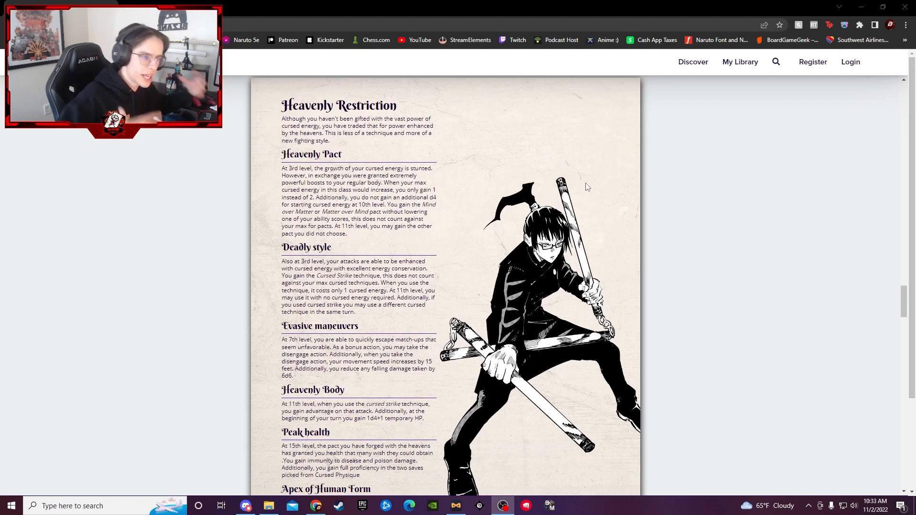
{"action": "mouse_move", "coordinate": [489, 195]}
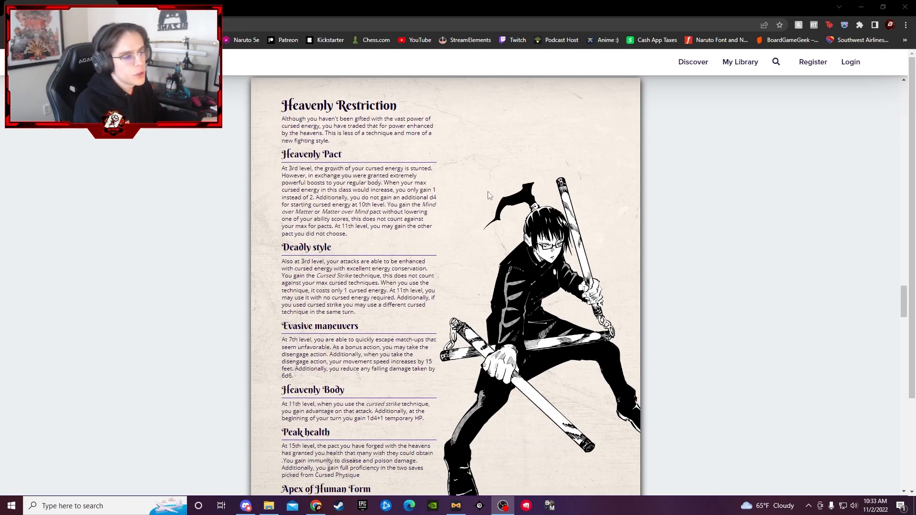
{"action": "mouse_move", "coordinate": [478, 175]}
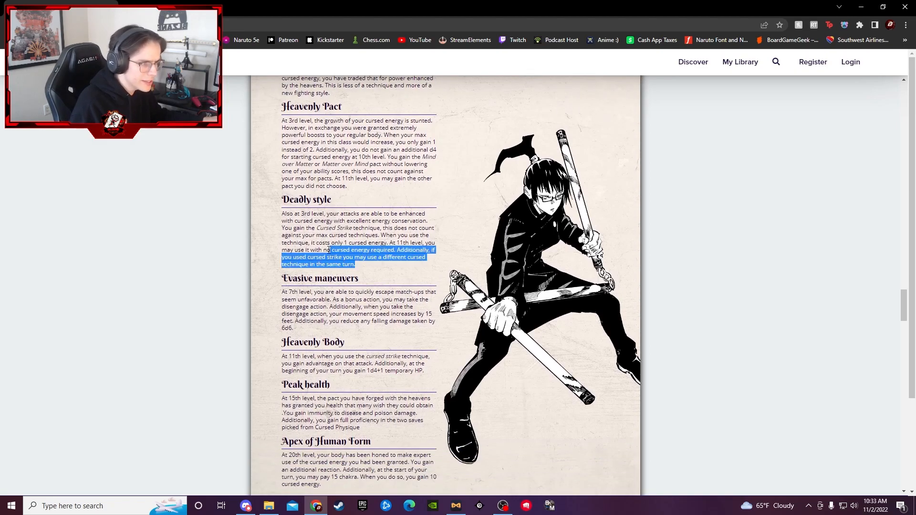
{"action": "scroll", "scroll_direction": "down", "scroll_amount": 3}
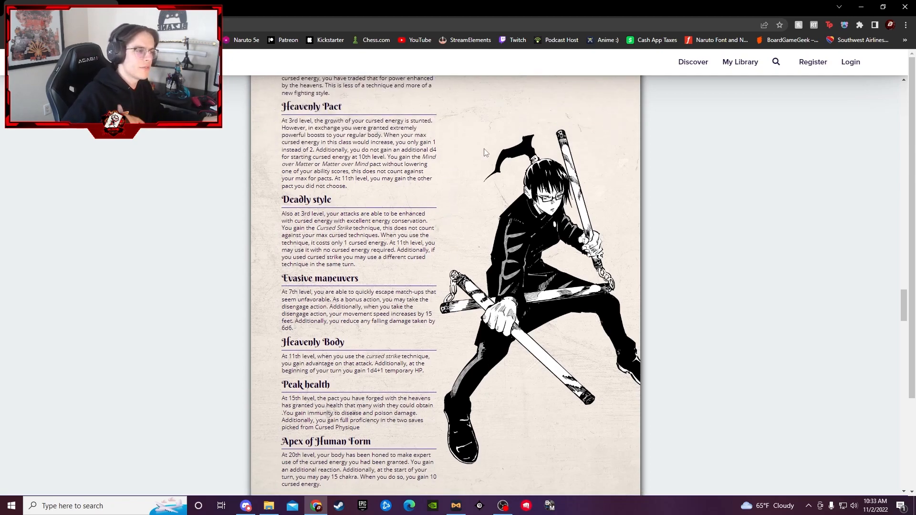
{"action": "mouse_move", "coordinate": [631, 135]}
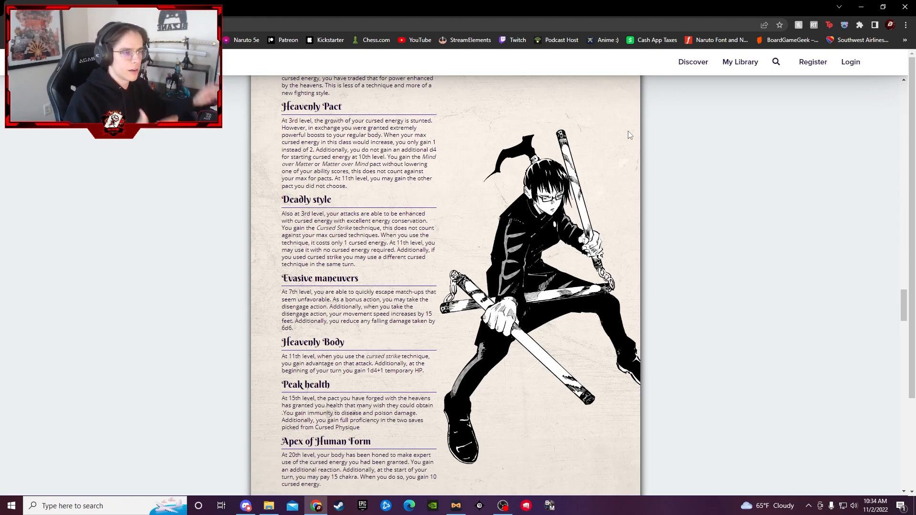
{"action": "scroll", "scroll_direction": "down", "scroll_amount": 3}
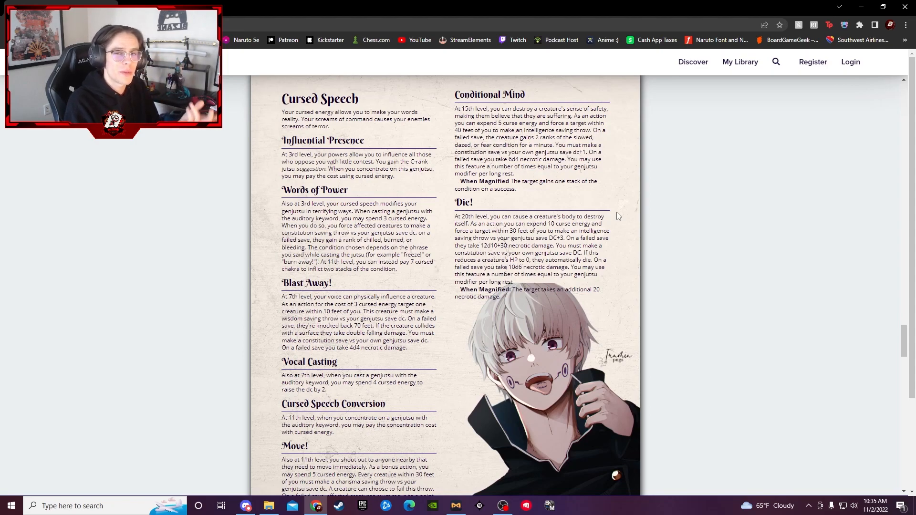
{"action": "mouse_move", "coordinate": [646, 258]}
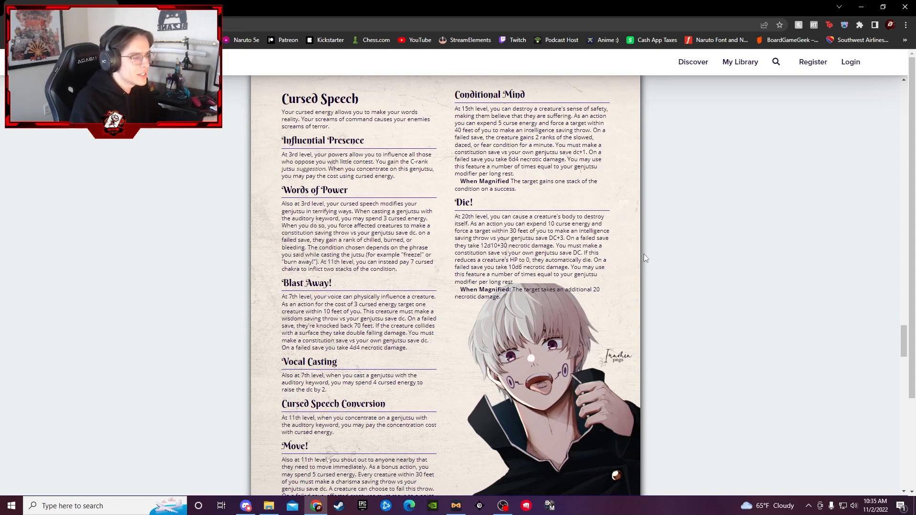
{"action": "mouse_move", "coordinate": [633, 236]}
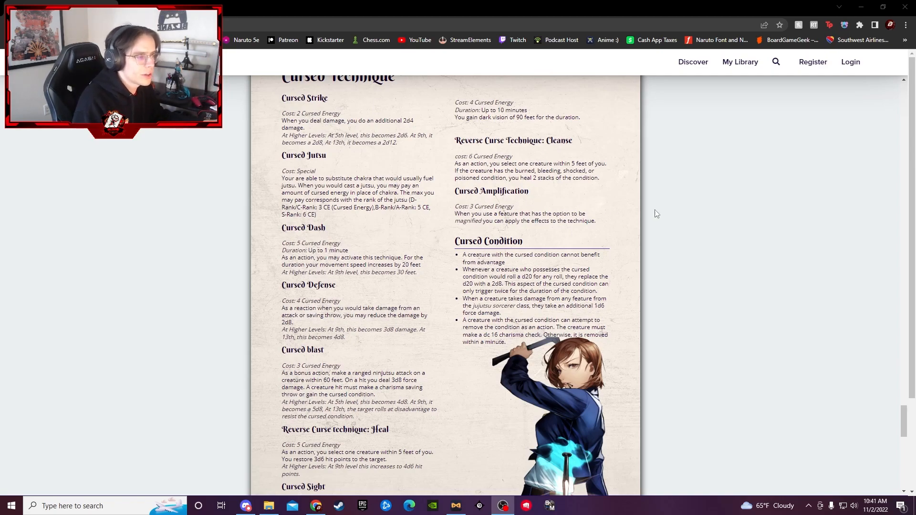
{"action": "mouse_move", "coordinate": [669, 179]}
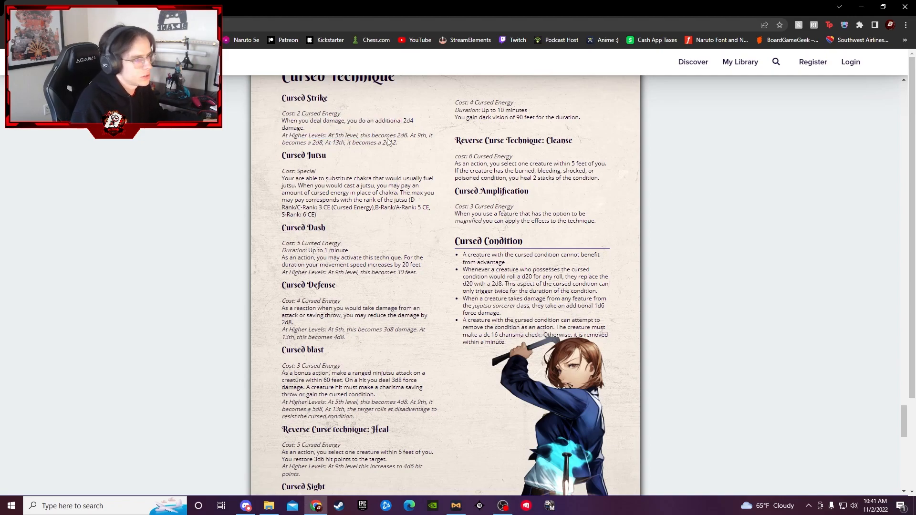
{"action": "left_click_drag", "start_coordinate": [283, 307], "coordinate": [344, 338]}
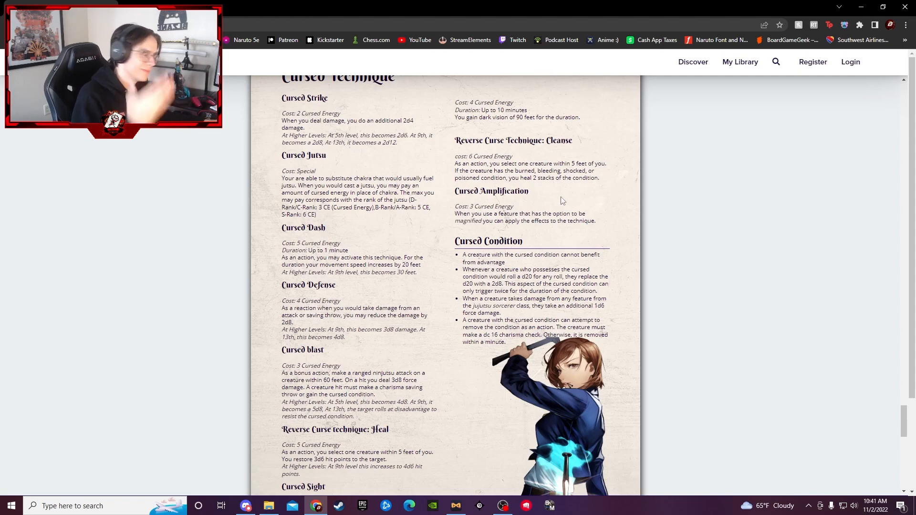
- Scroll to the Binding Vows page with Seeing without Eyes, Cursed Vitality, Overtime and more
{"action": "scroll", "scroll_direction": "down", "scroll_amount": 3}
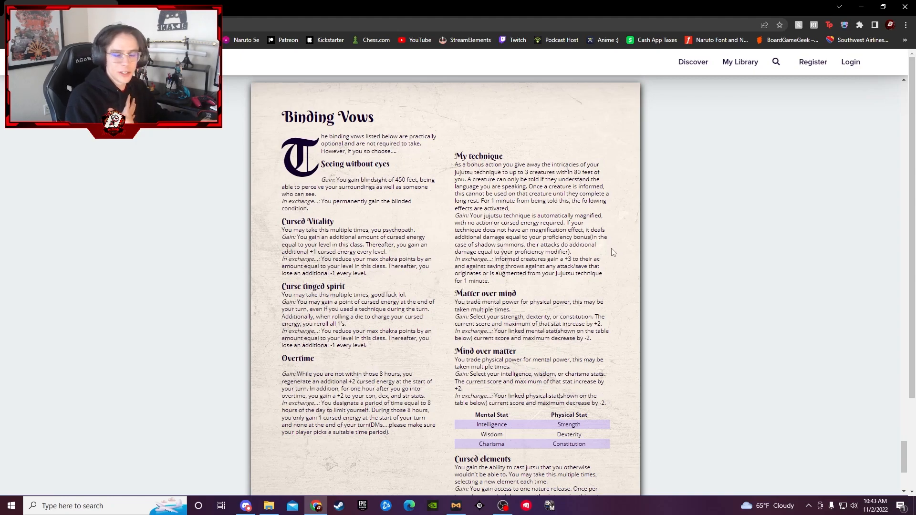
{"action": "mouse_move", "coordinate": [379, 122]}
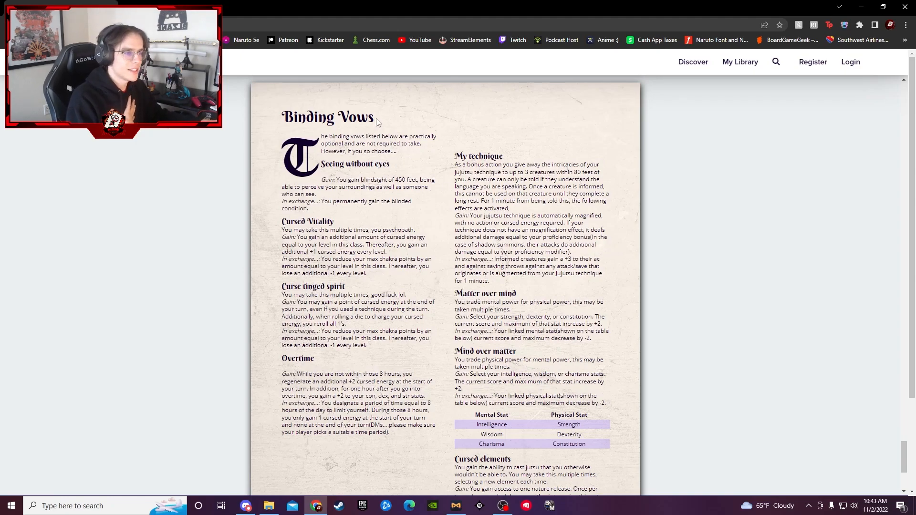
{"action": "mouse_move", "coordinate": [551, 138]}
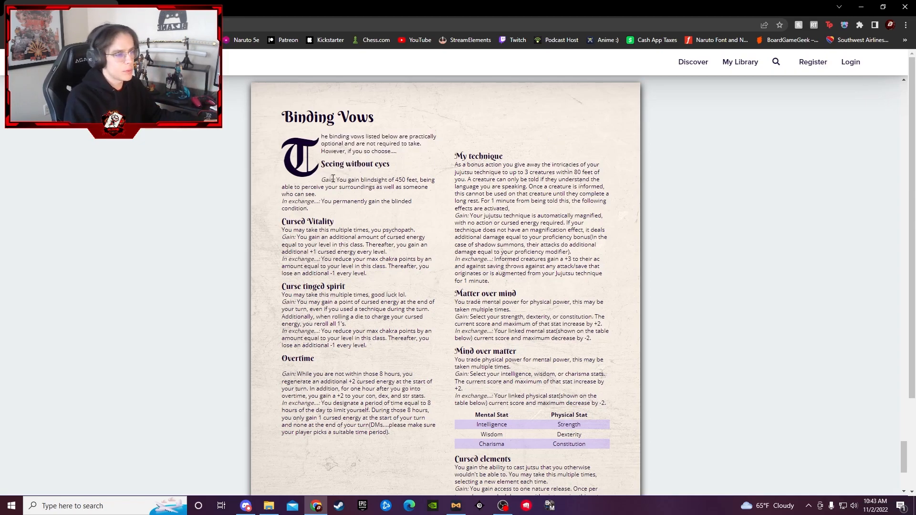
{"action": "mouse_move", "coordinate": [396, 202]}
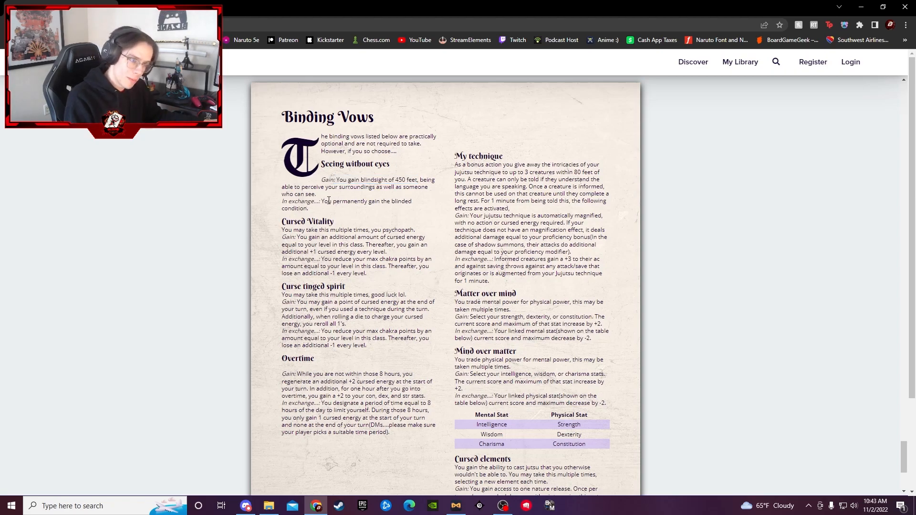
{"action": "mouse_move", "coordinate": [426, 198]}
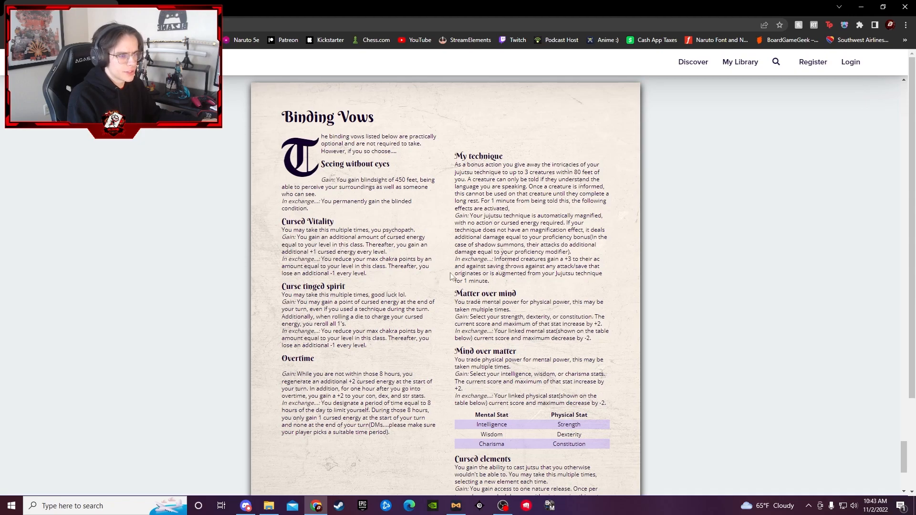
{"action": "mouse_move", "coordinate": [444, 270]}
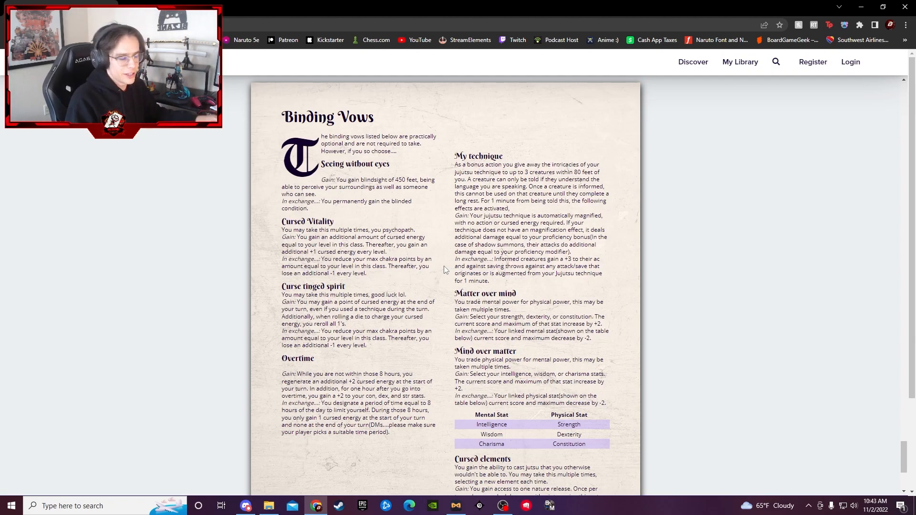
{"action": "mouse_move", "coordinate": [657, 211]}
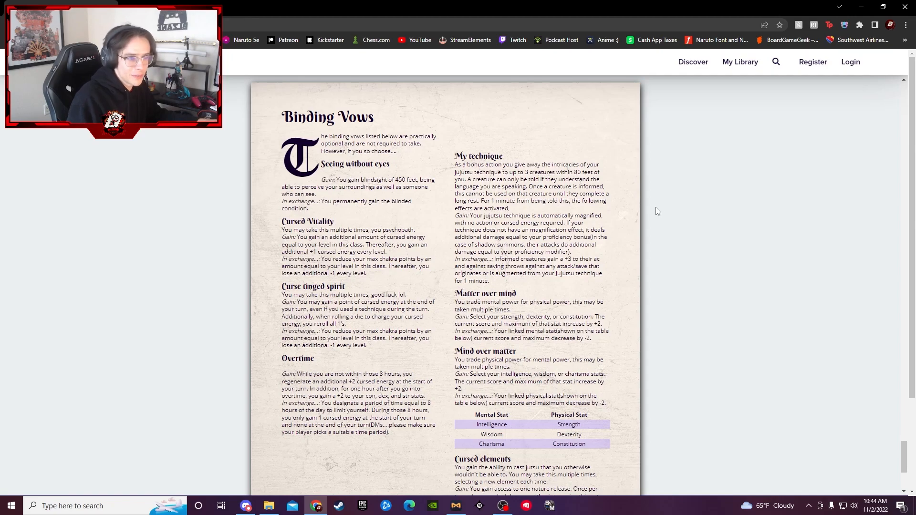